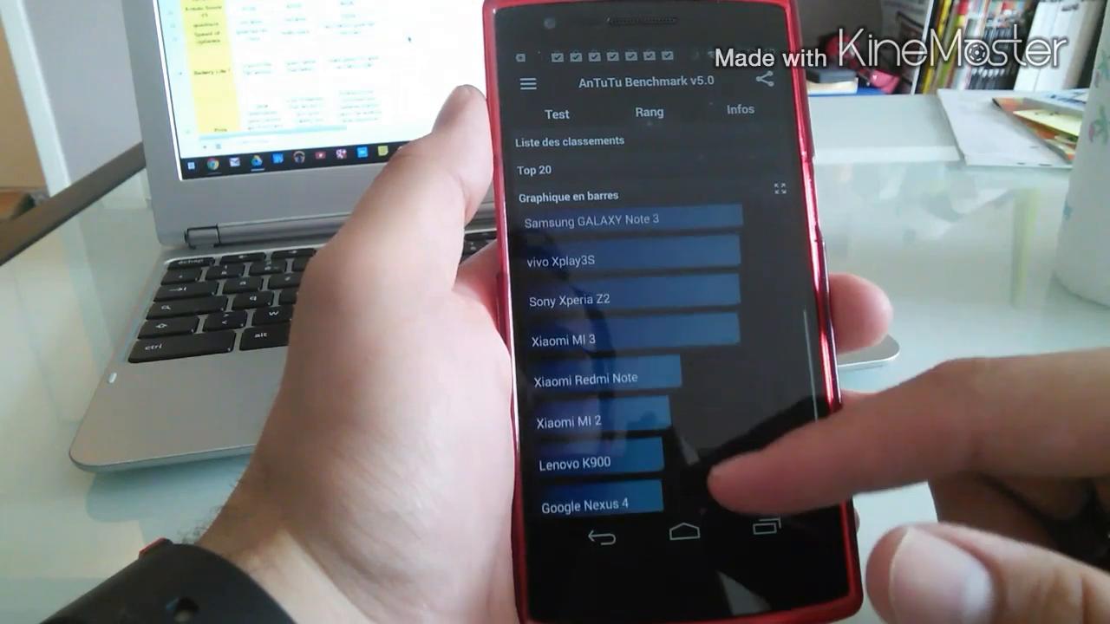
pyautogui.scroll(3)
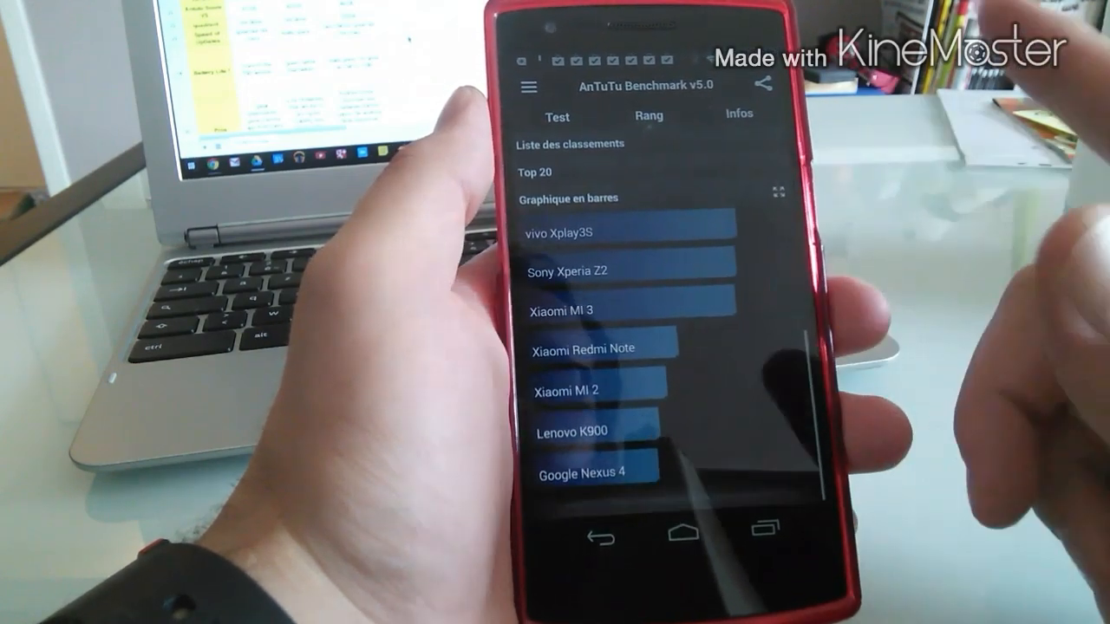